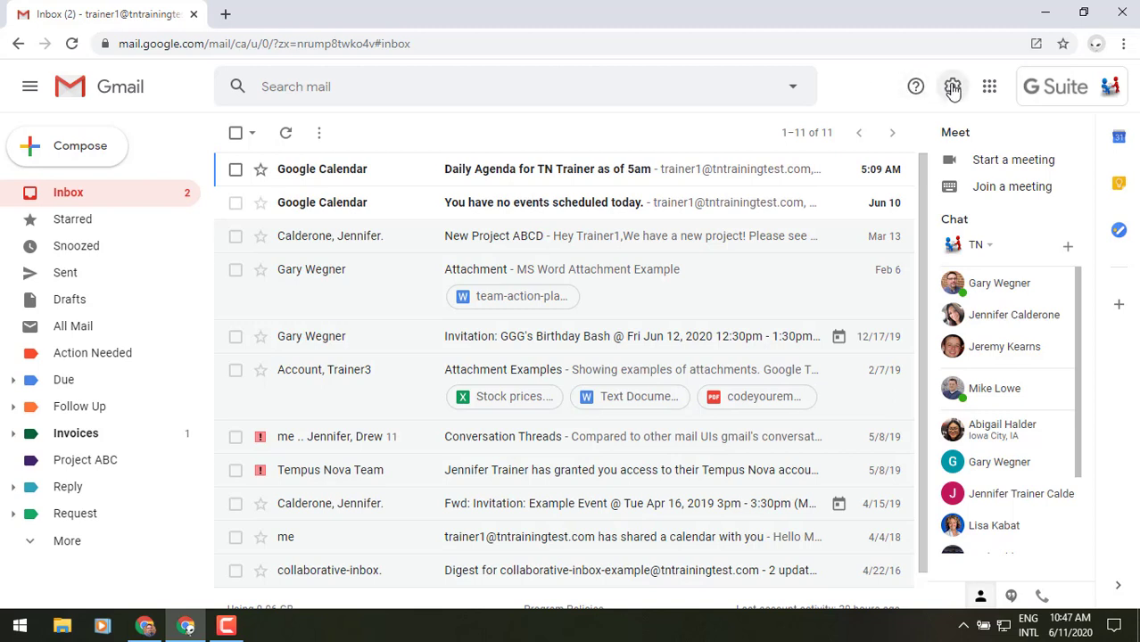
# Bring up the Quick settings panel from the gear icon beside the inbox.
pyautogui.click(953, 85)
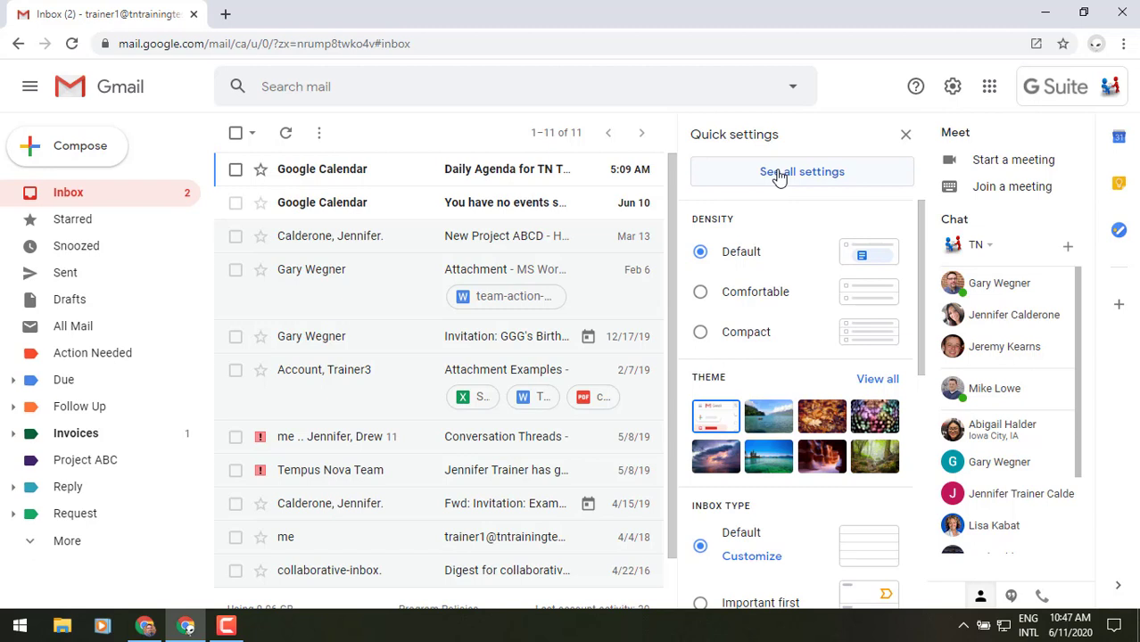
pyautogui.moveTo(770, 227)
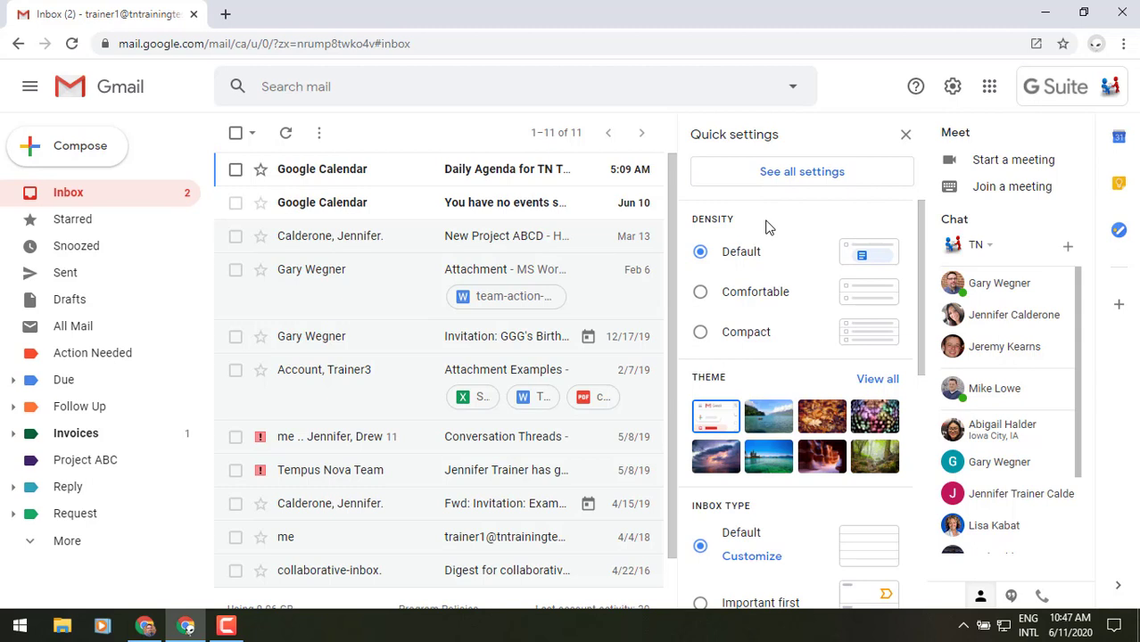
pyautogui.moveTo(864, 253)
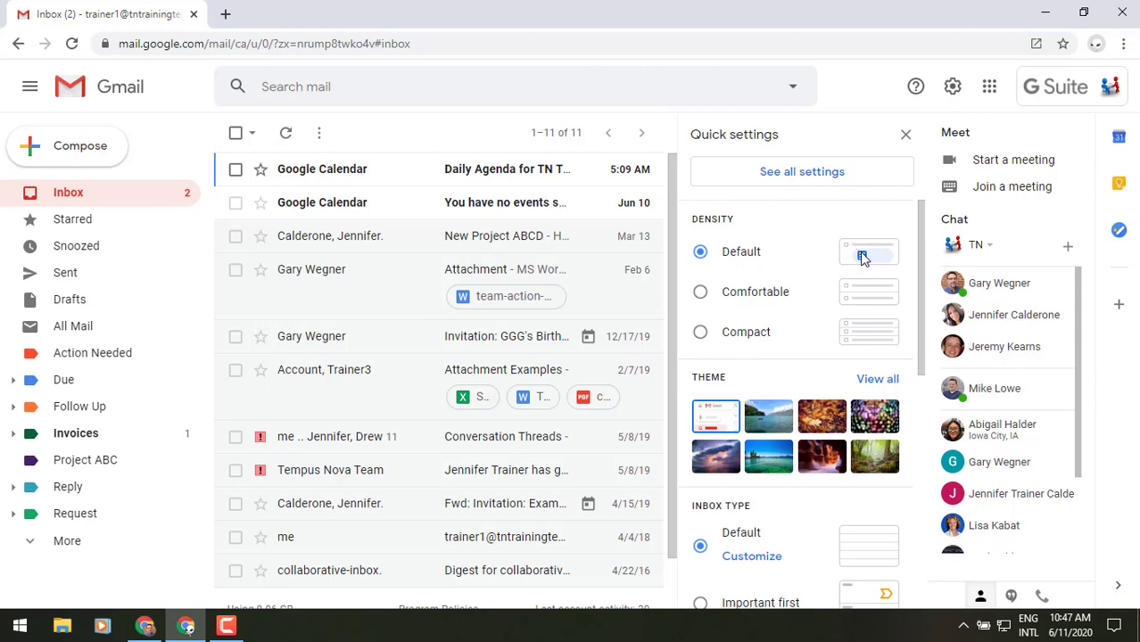
pyautogui.moveTo(472, 270)
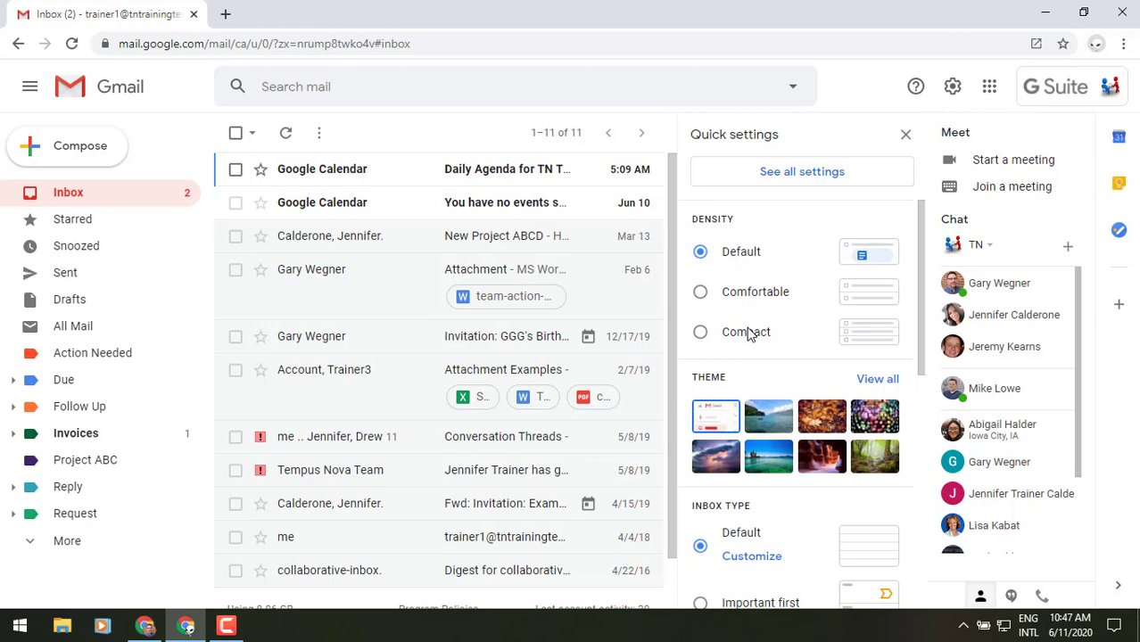
pyautogui.scroll(-3)
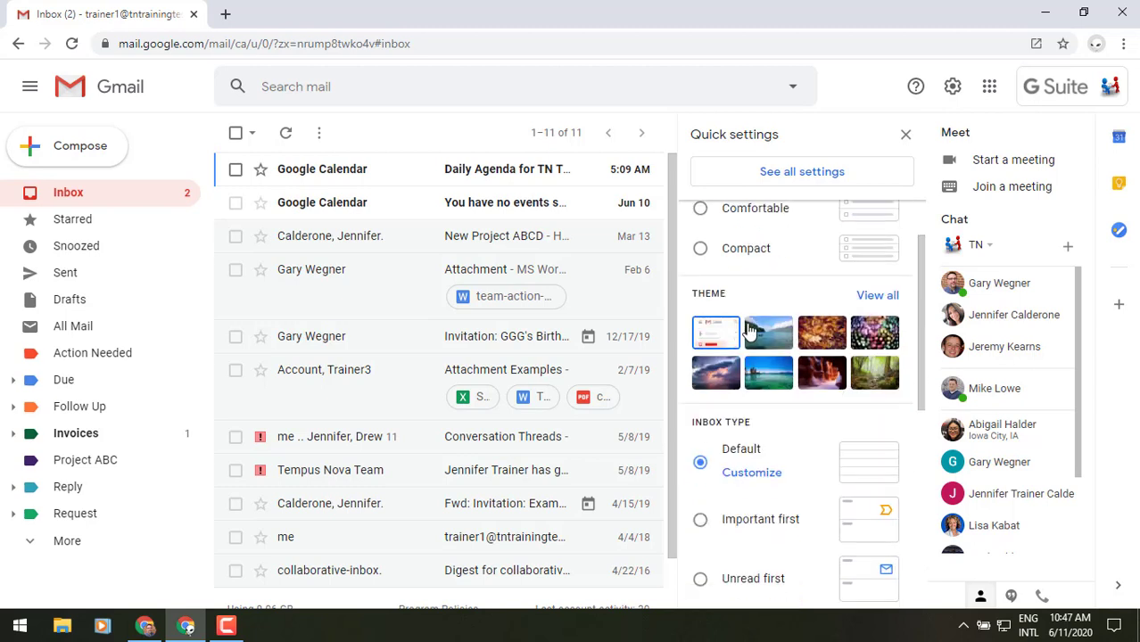
pyautogui.moveTo(764, 318)
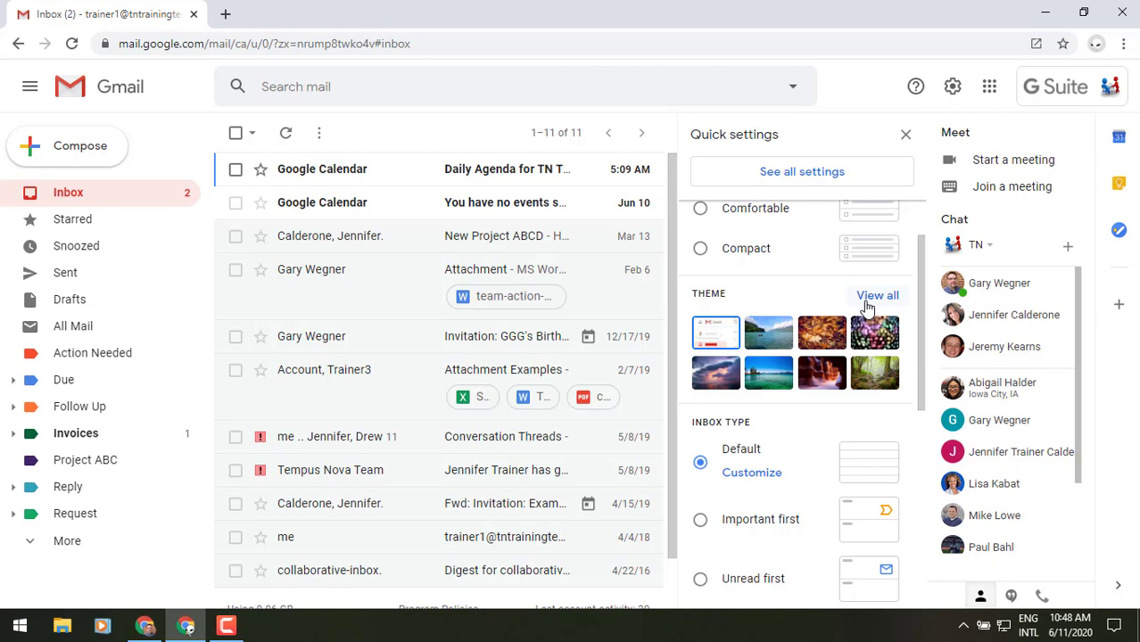
pyautogui.scroll(-3)
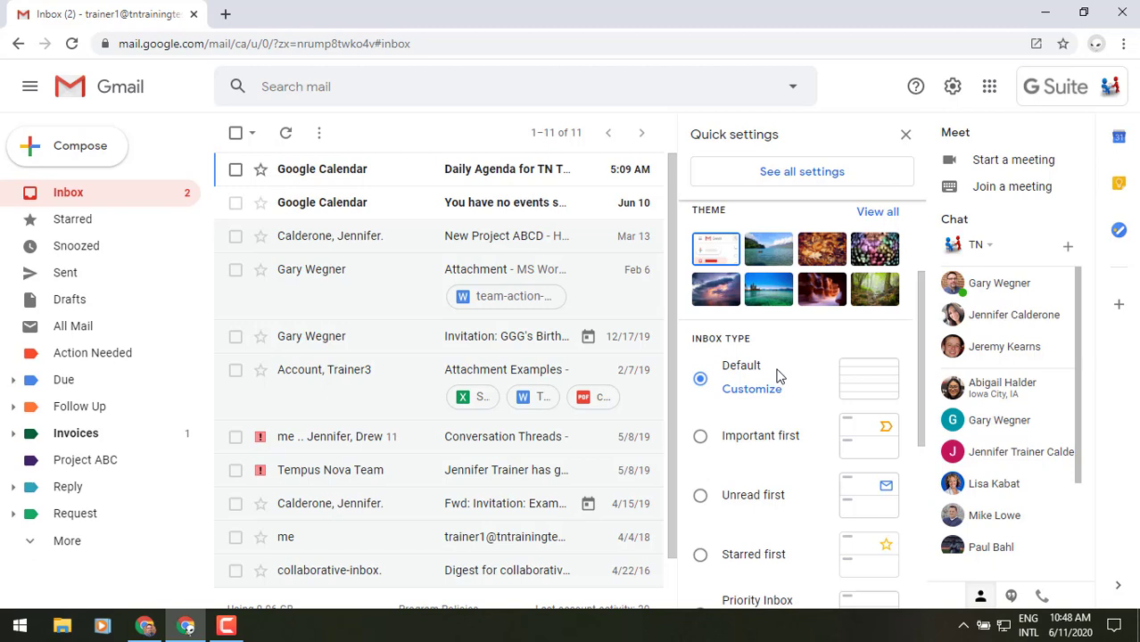
pyautogui.moveTo(753, 388)
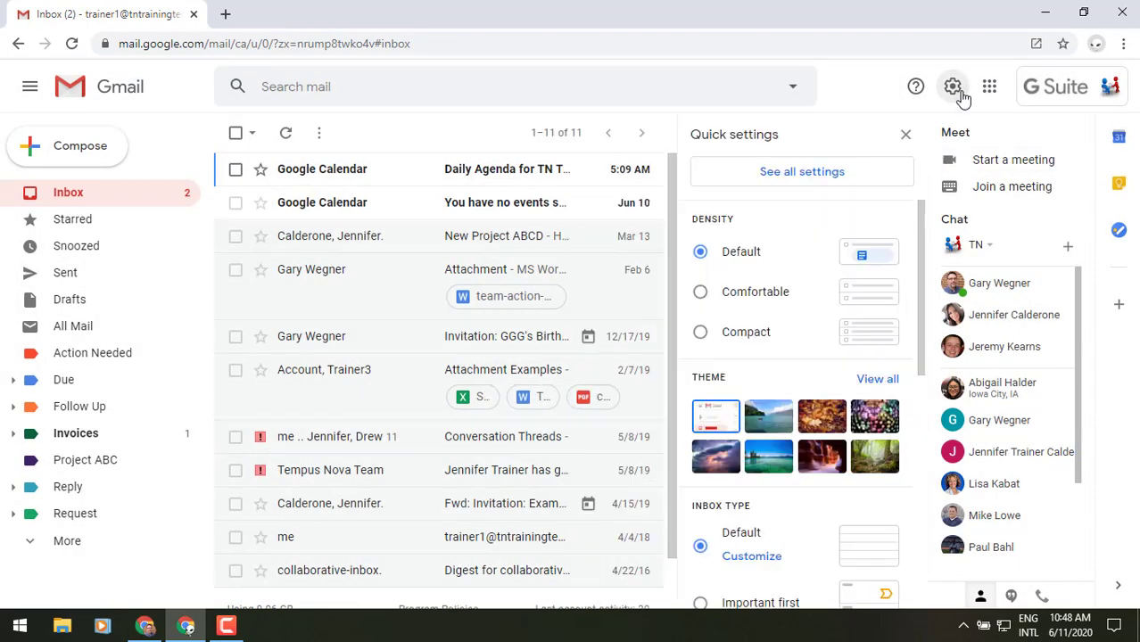
pyautogui.scroll(-3)
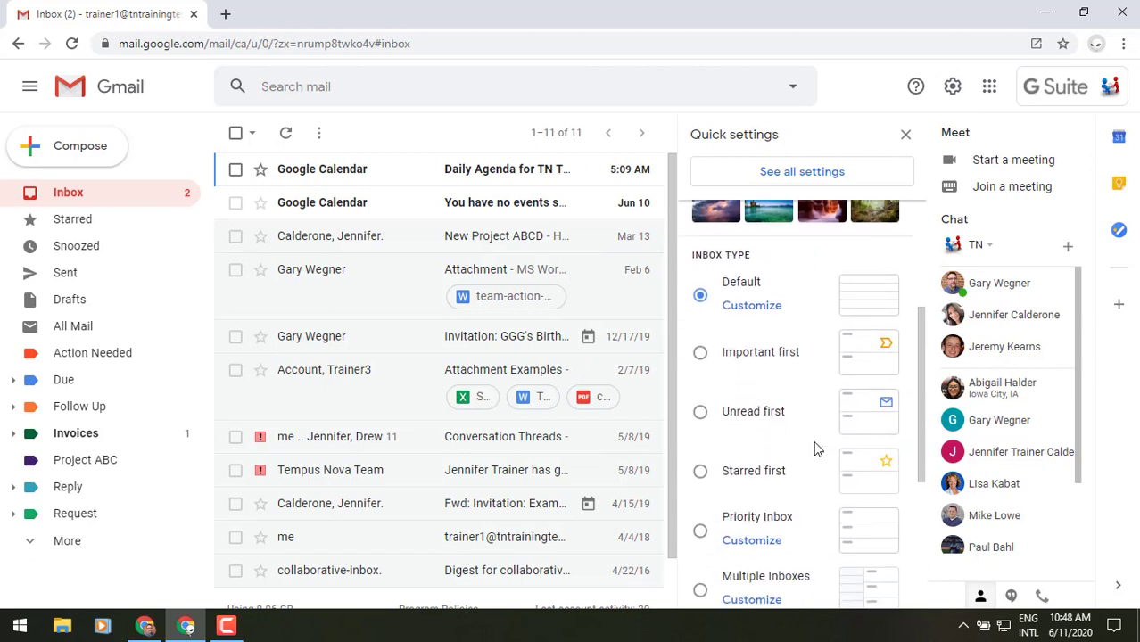
pyautogui.moveTo(817, 407)
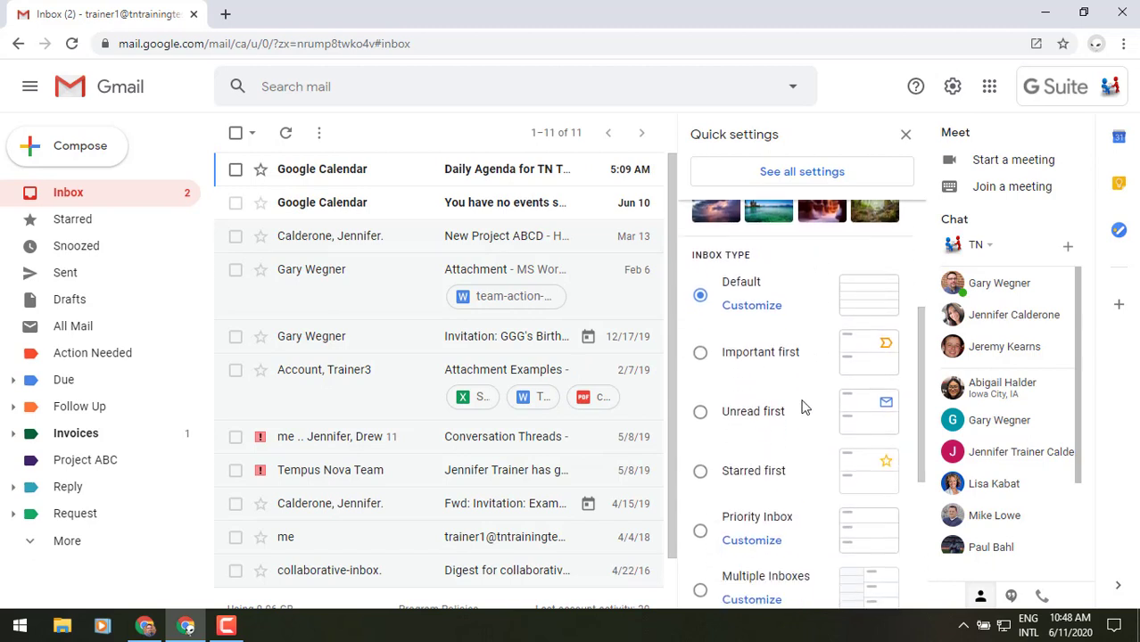
pyautogui.moveTo(803, 495)
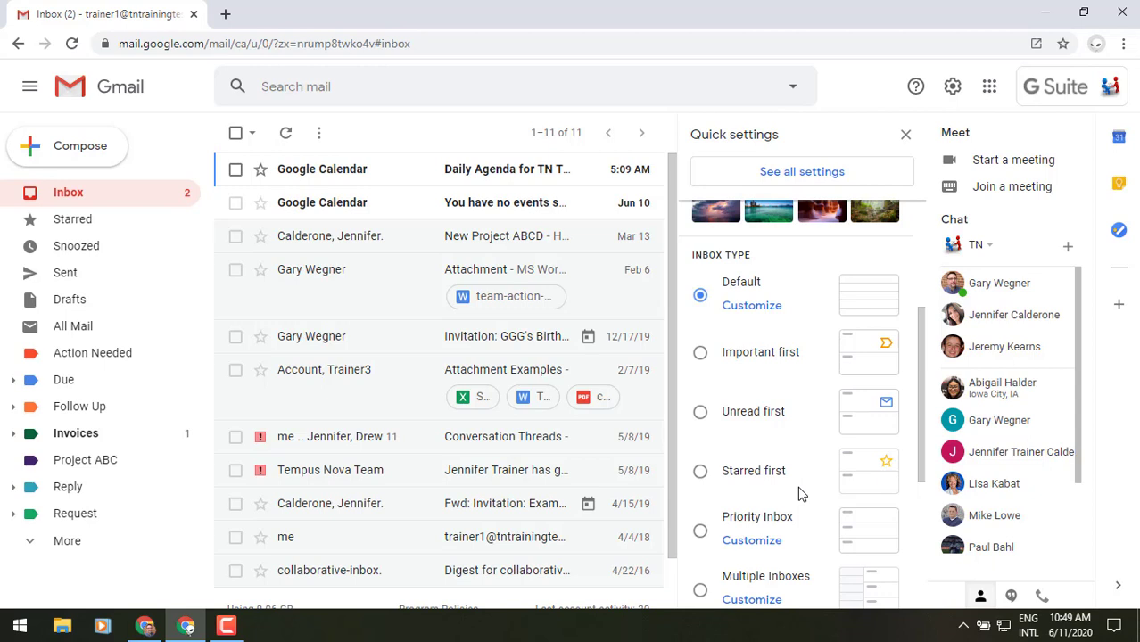
pyautogui.moveTo(807, 587)
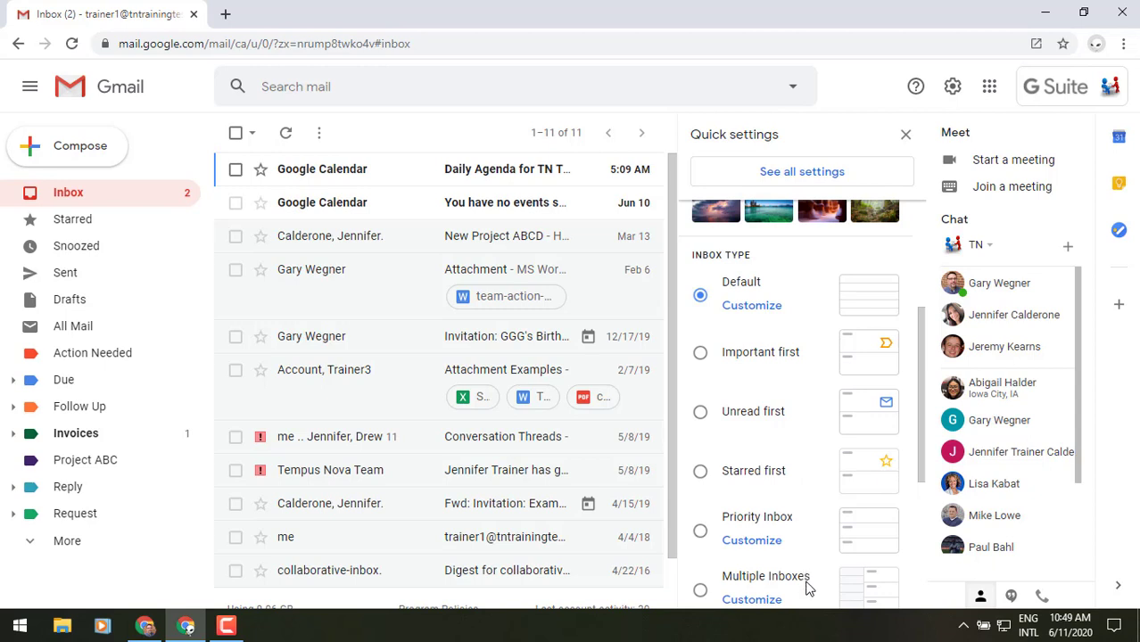
pyautogui.moveTo(807, 200)
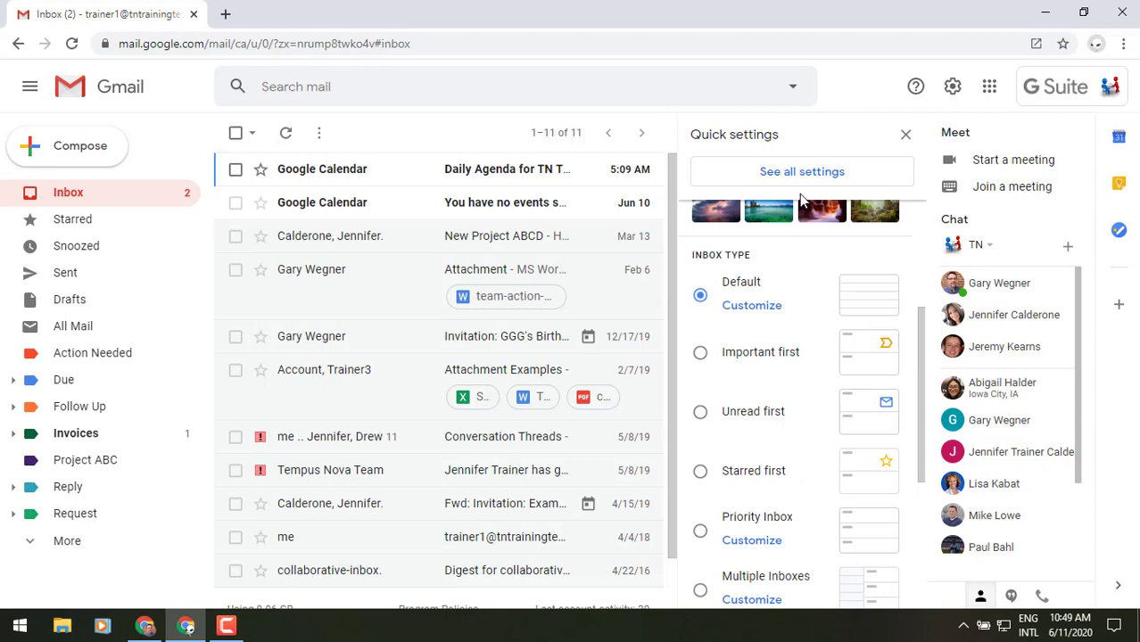
pyautogui.moveTo(184, 161)
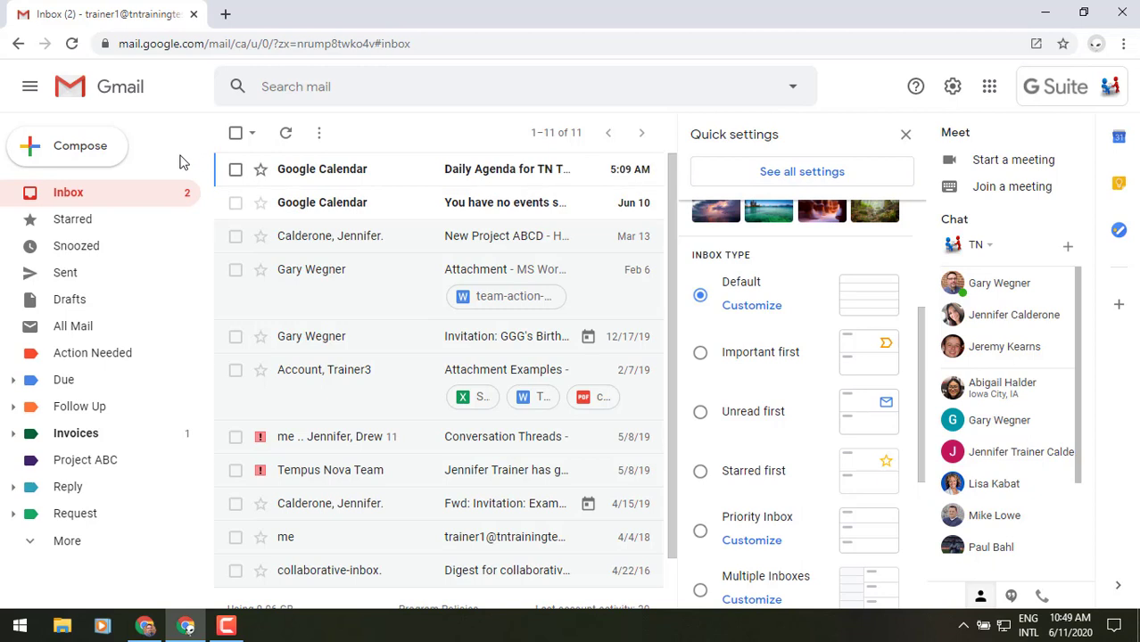
pyautogui.moveTo(111, 200)
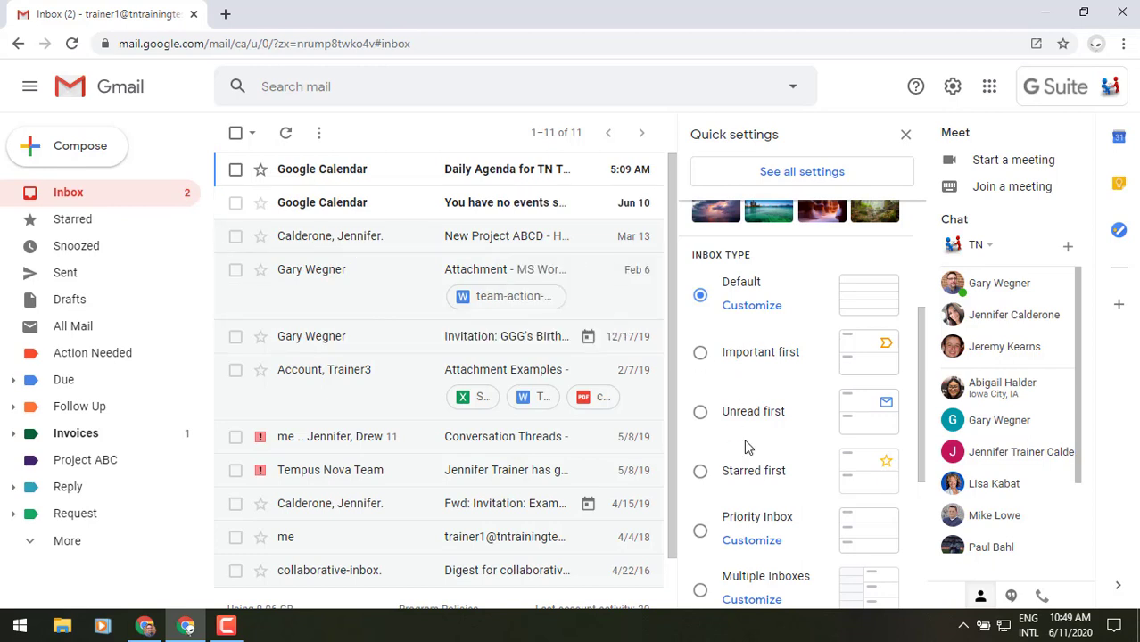
pyautogui.scroll(-3)
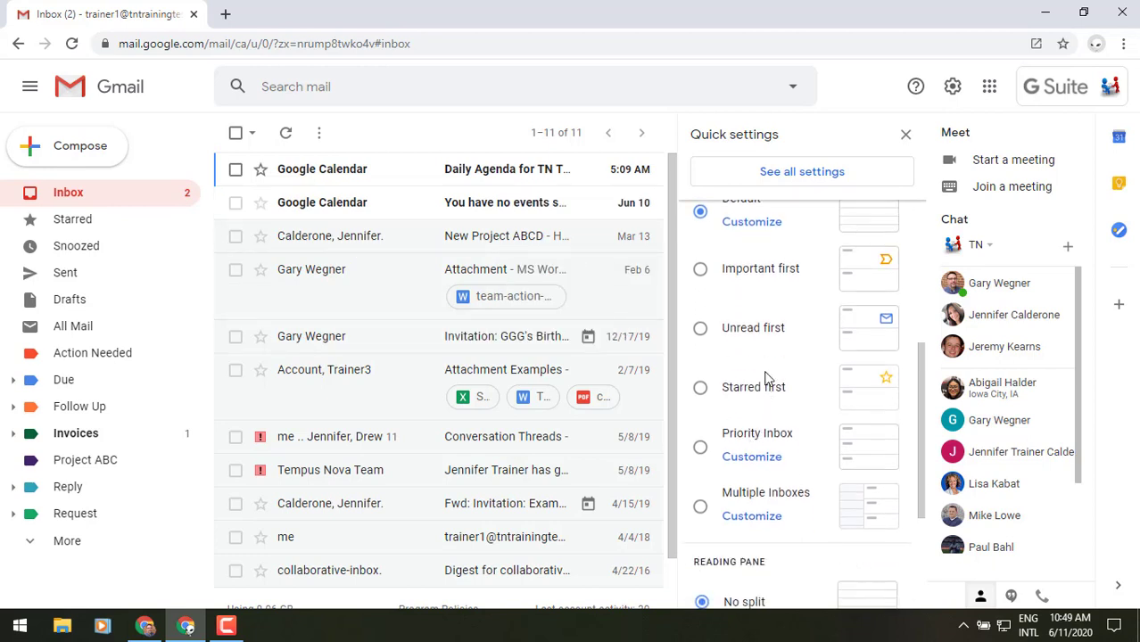
pyautogui.moveTo(776, 442)
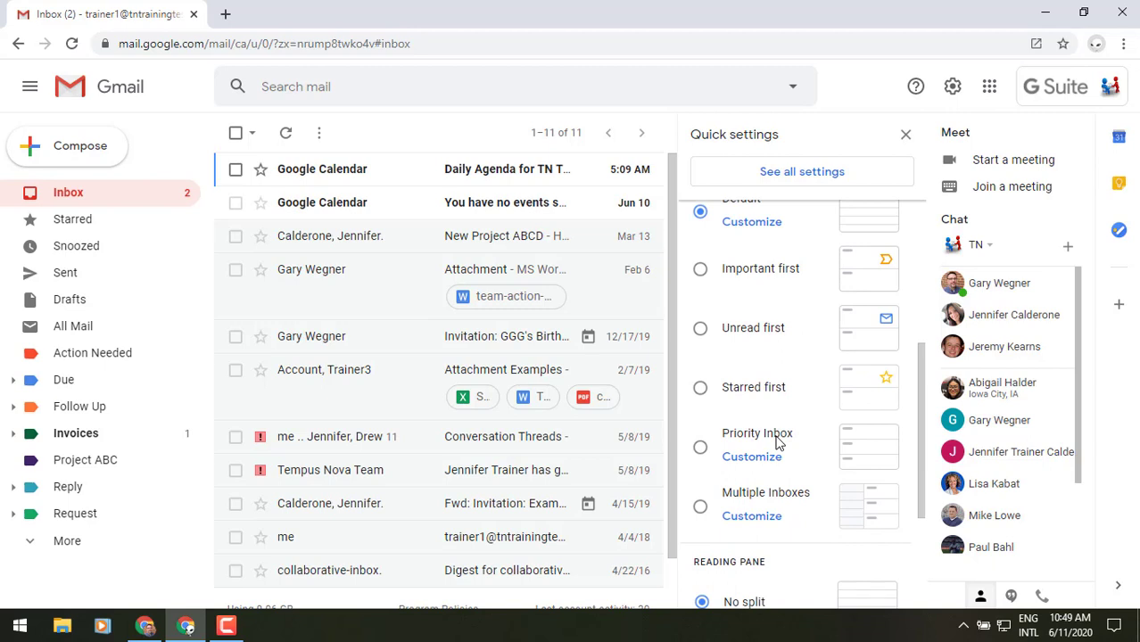
pyautogui.scroll(-3)
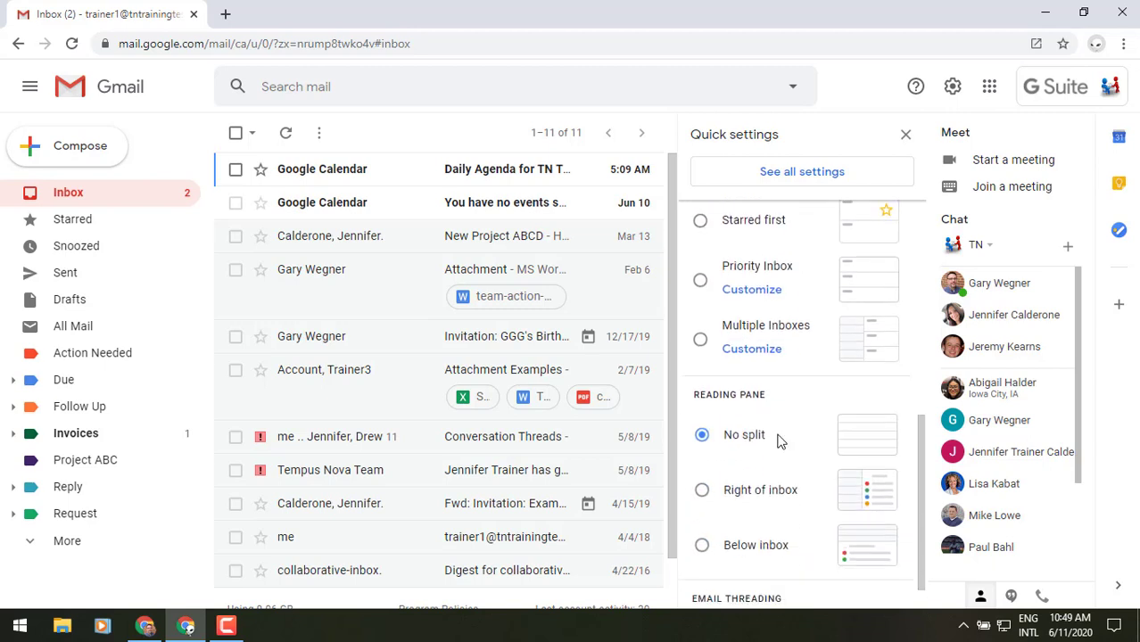
# Choose 'Right of inbox' for the reading pane and reload Gmail to apply it.
pyautogui.scroll(-3)
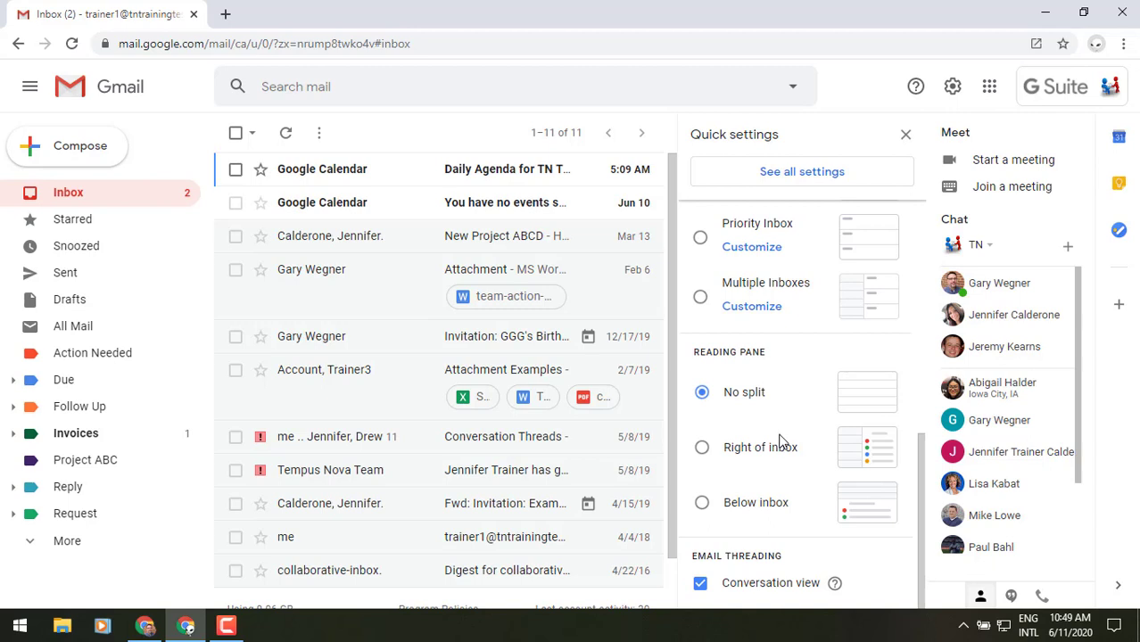
pyautogui.click(703, 446)
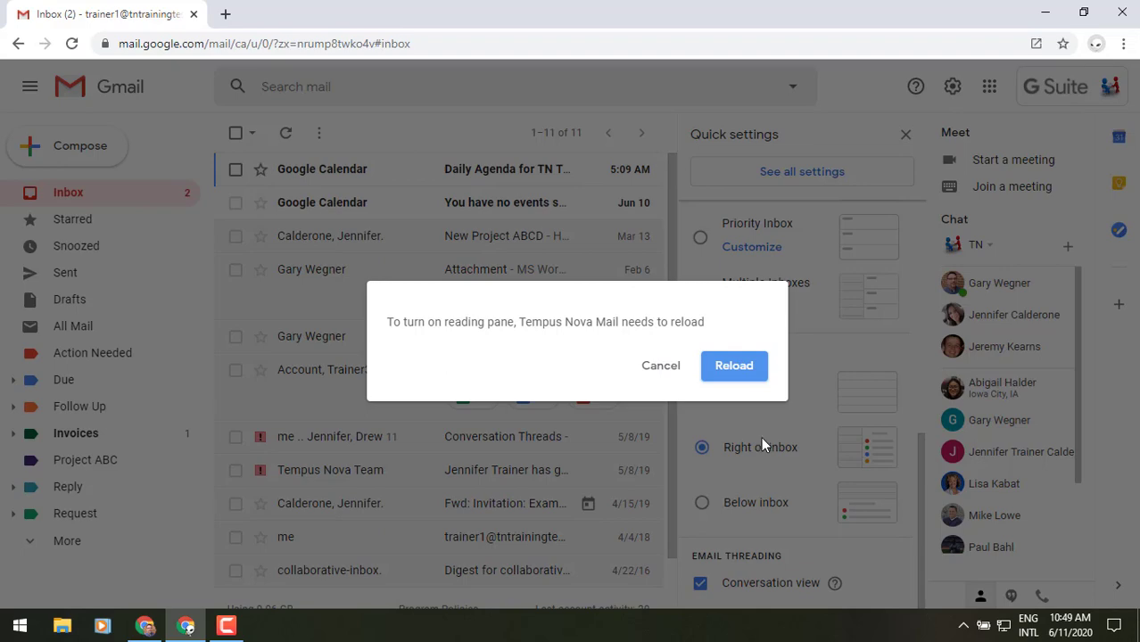
pyautogui.click(733, 364)
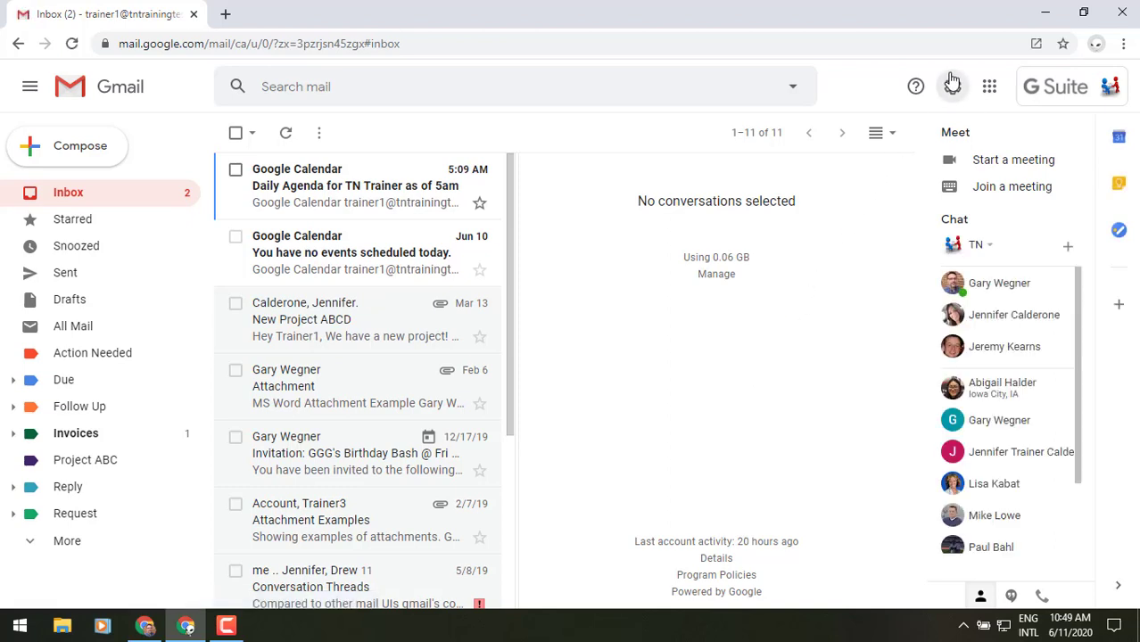
# Switch the reading pane to 'Below inbox' from the Quick settings panel.
pyautogui.click(953, 86)
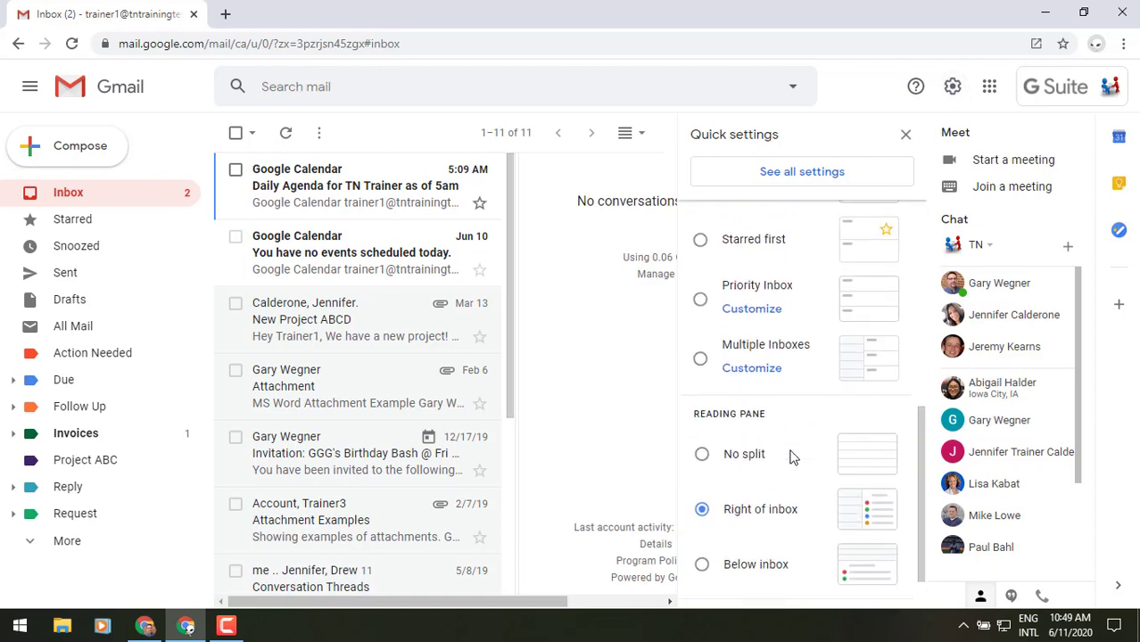
pyautogui.scroll(-3)
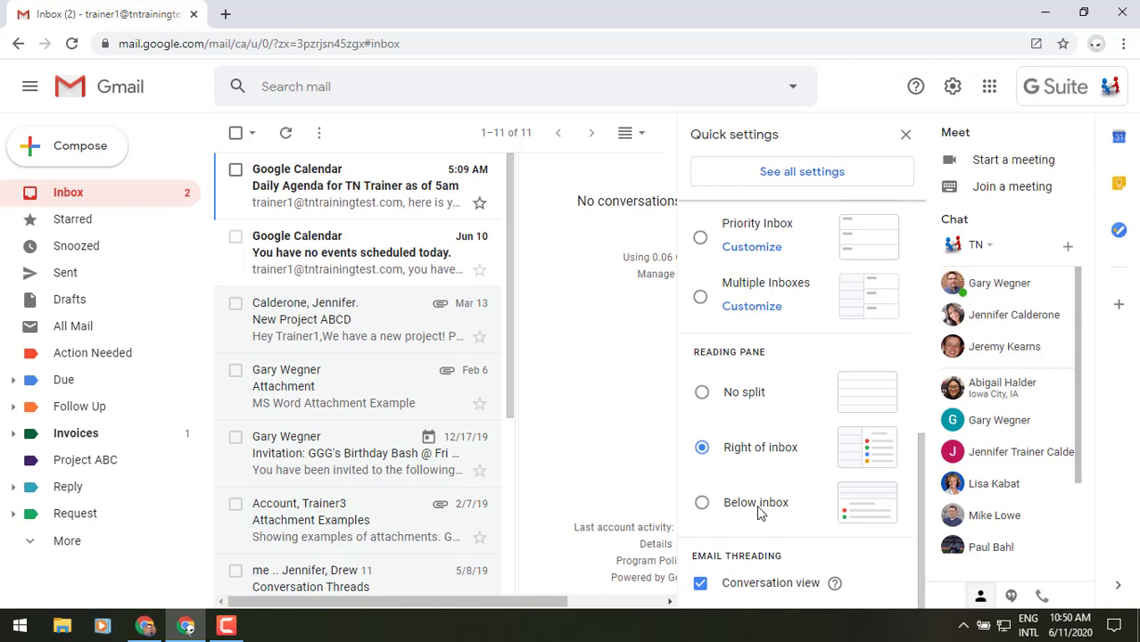
pyautogui.click(703, 503)
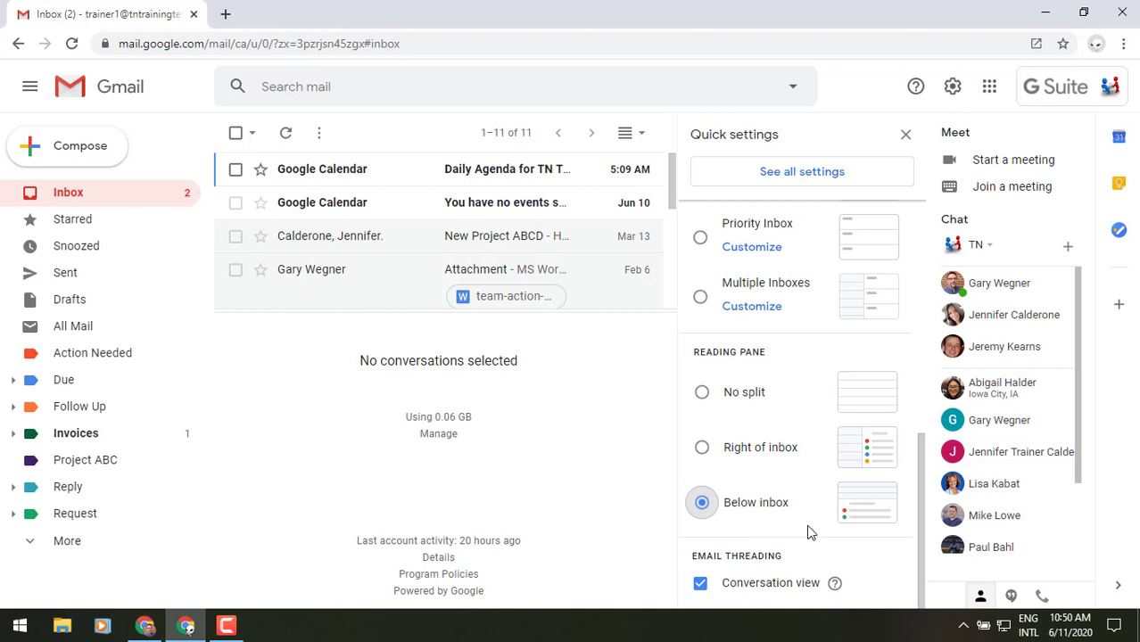
pyautogui.moveTo(860, 578)
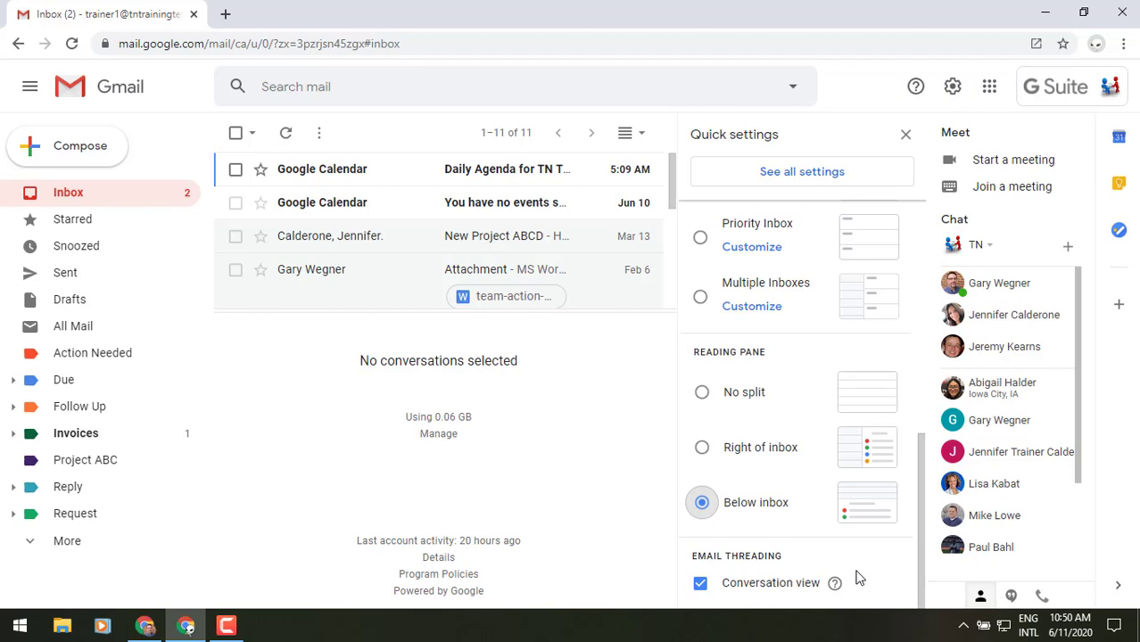
pyautogui.moveTo(801, 171)
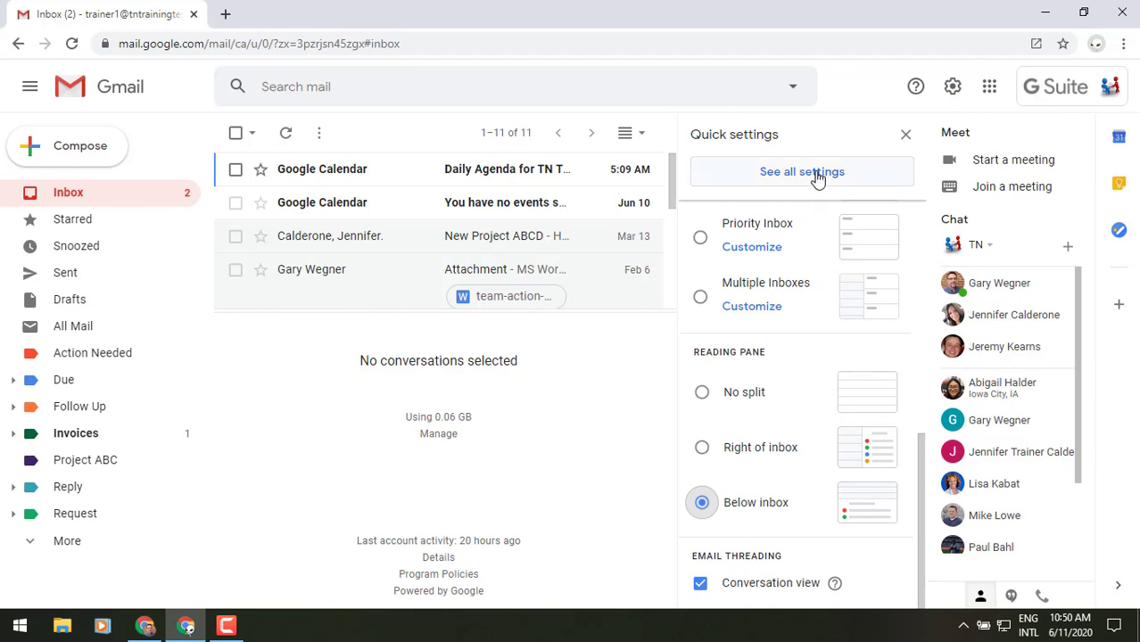
pyautogui.moveTo(785, 173)
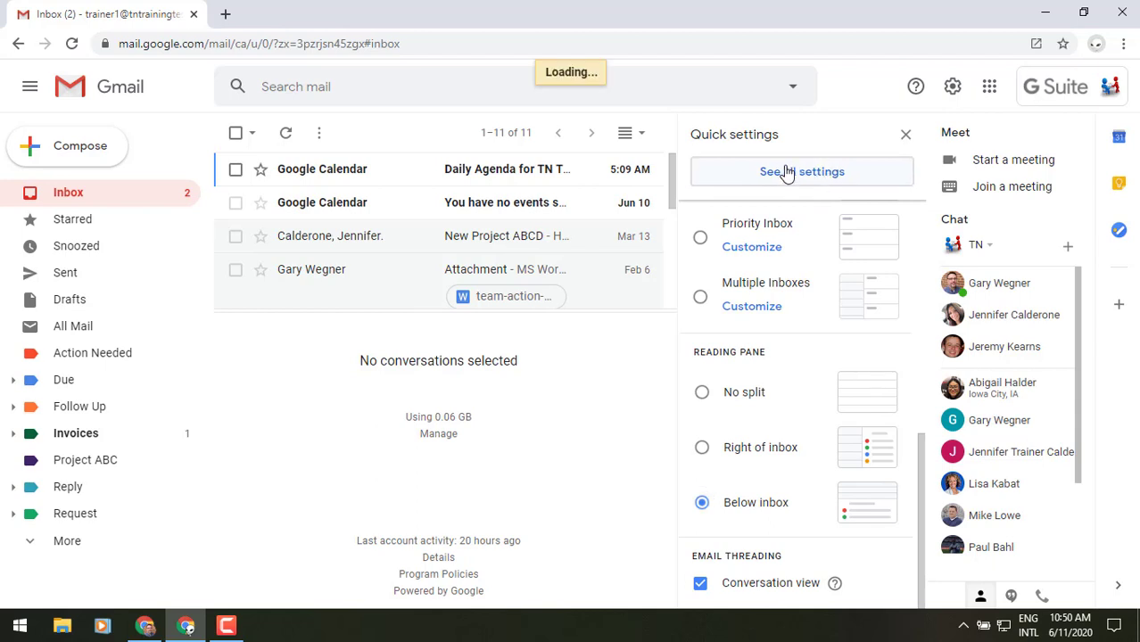
# Review the Inbox tab of the full settings, including the reading pane position options.
pyautogui.click(801, 171)
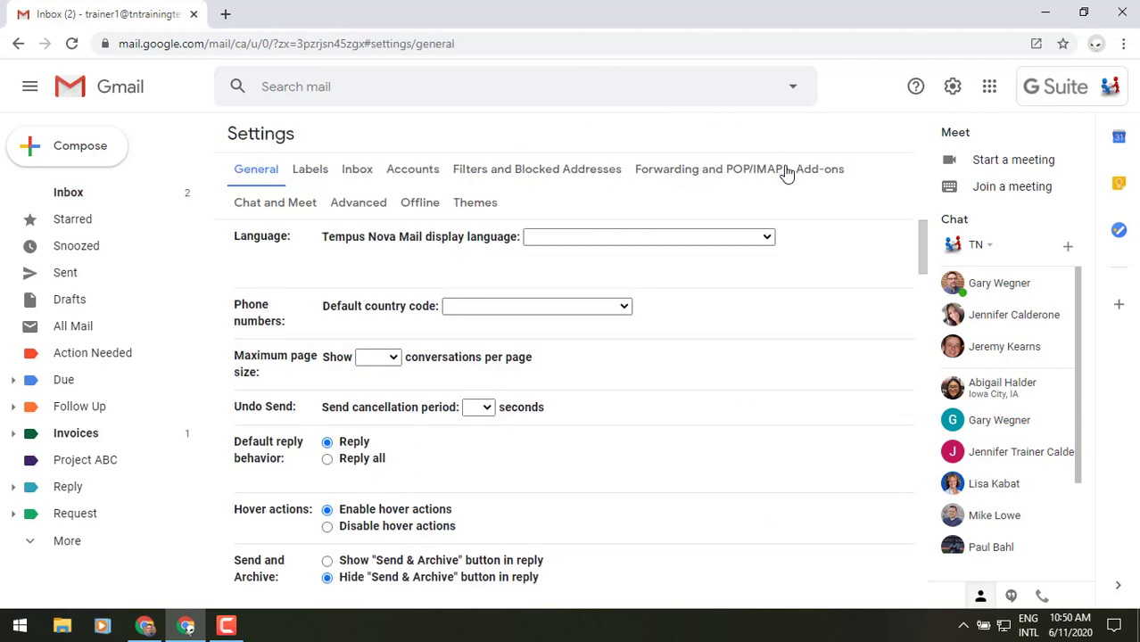
pyautogui.click(357, 167)
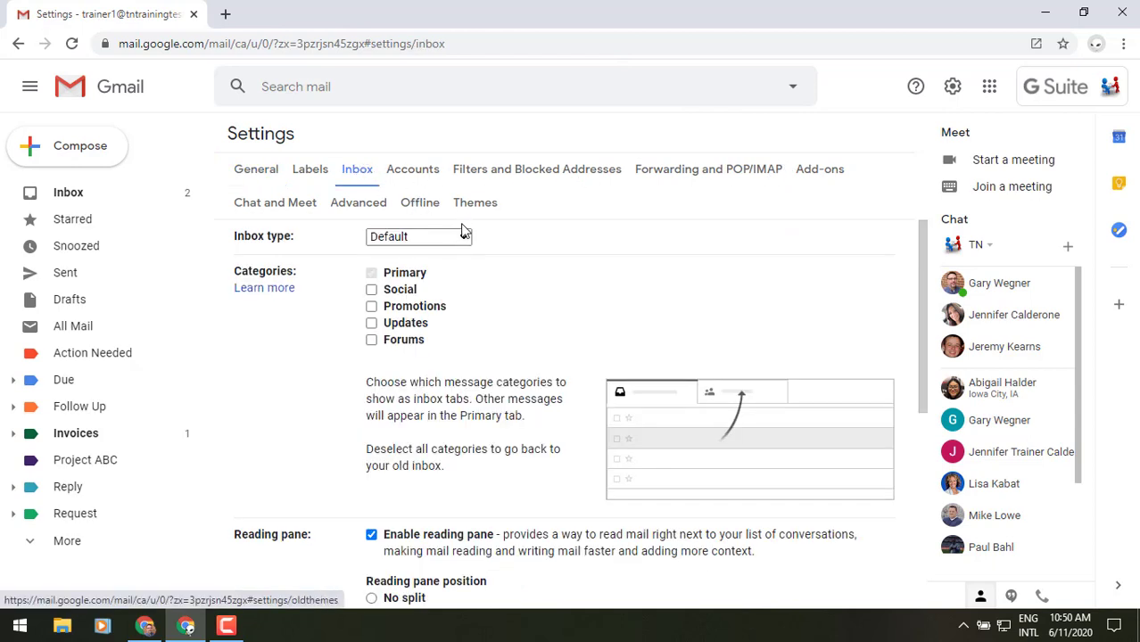
pyautogui.moveTo(474, 276)
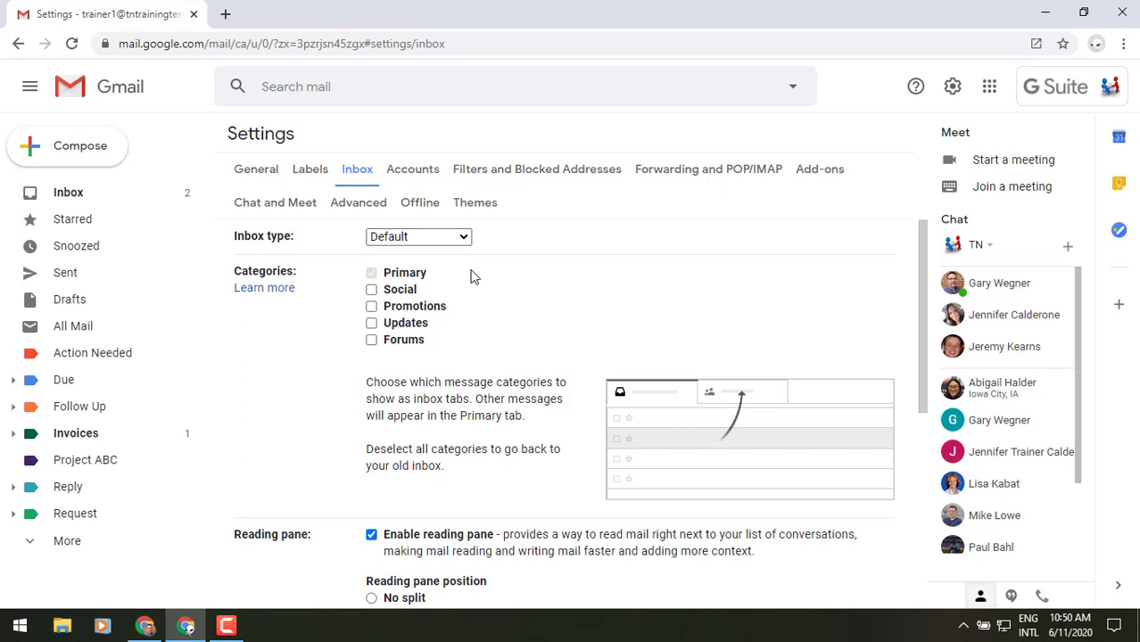
pyautogui.scroll(-3)
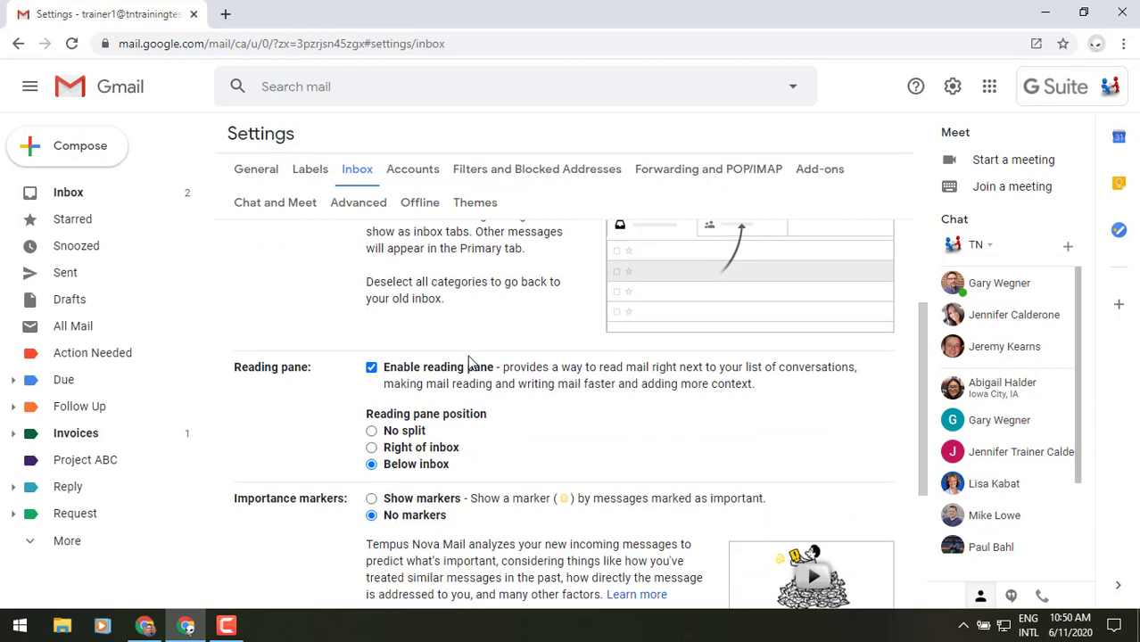
pyautogui.moveTo(389, 350)
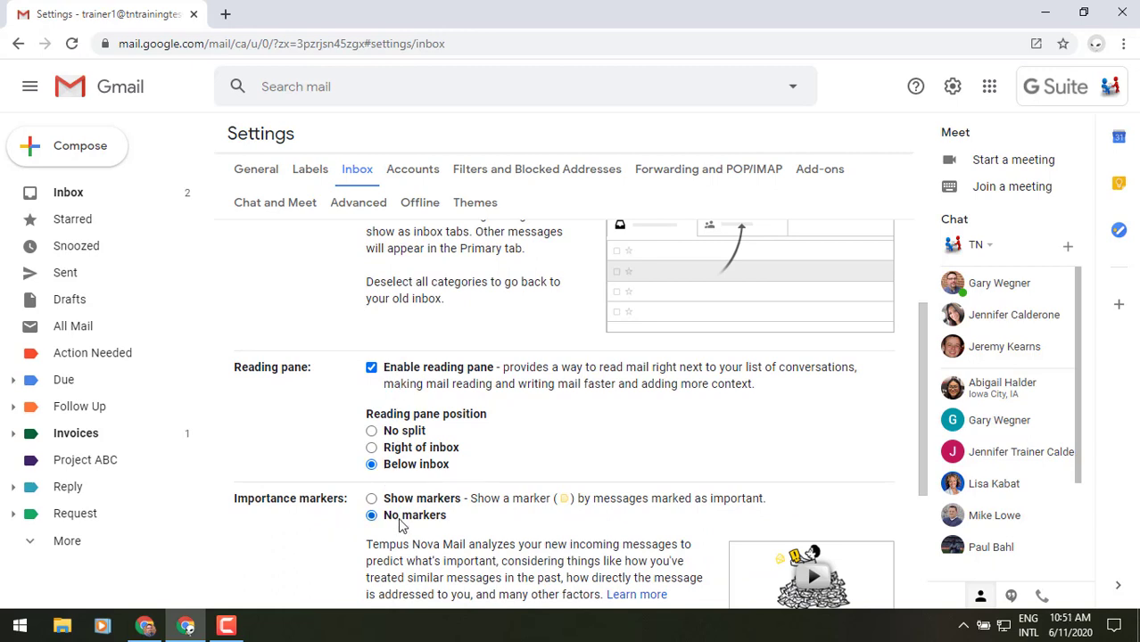
pyautogui.scroll(3)
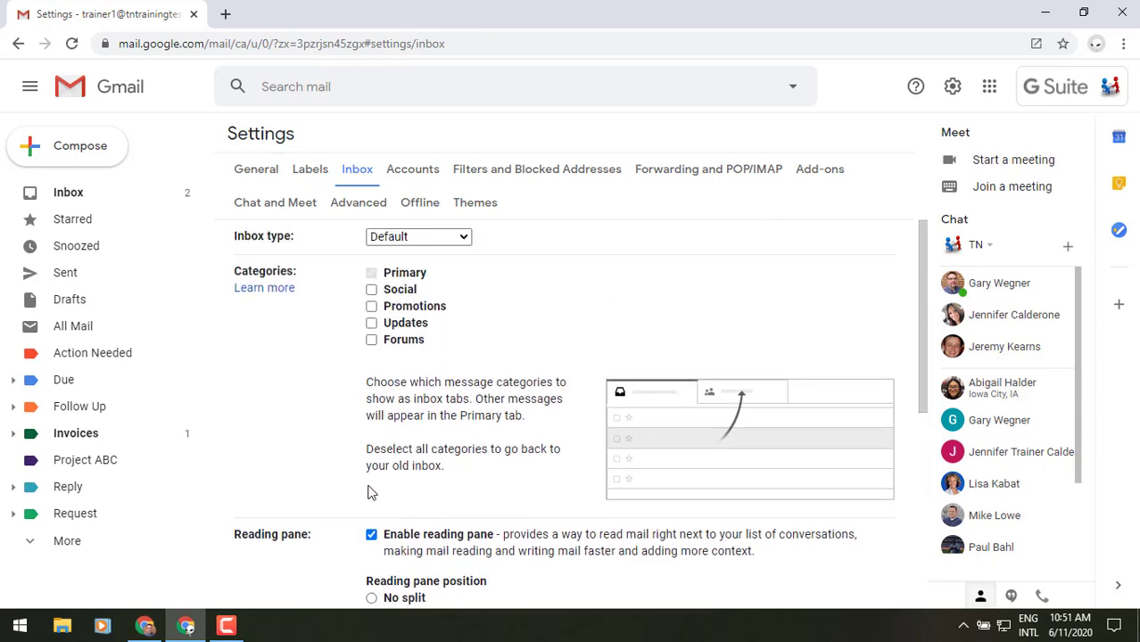
# Return to the Inbox view from the left sidebar.
pyautogui.click(68, 192)
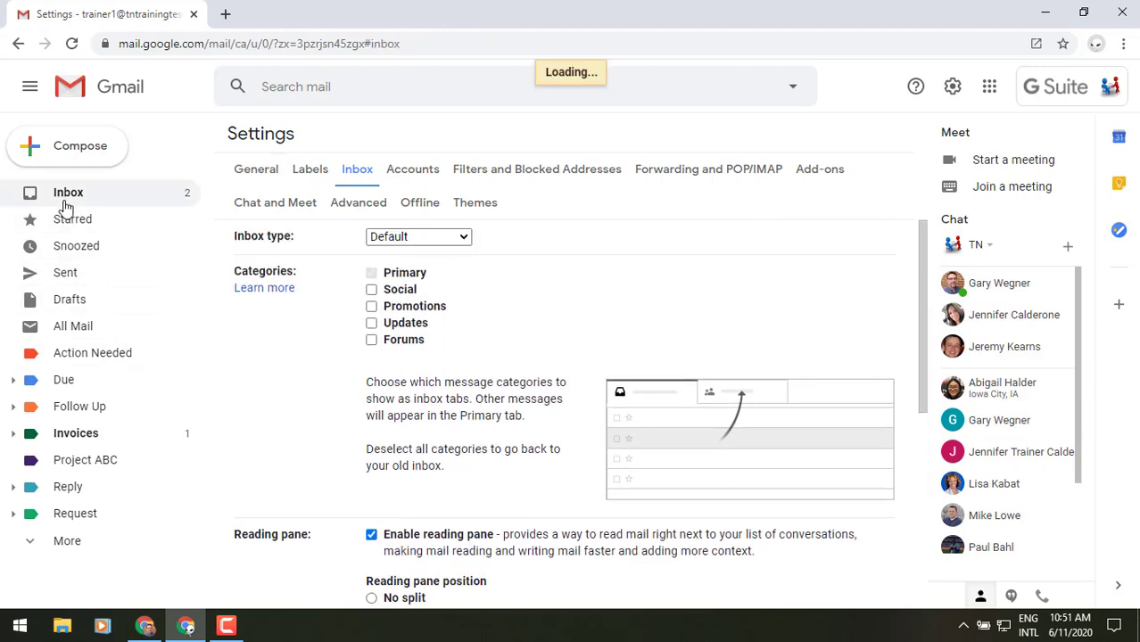
pyautogui.click(68, 193)
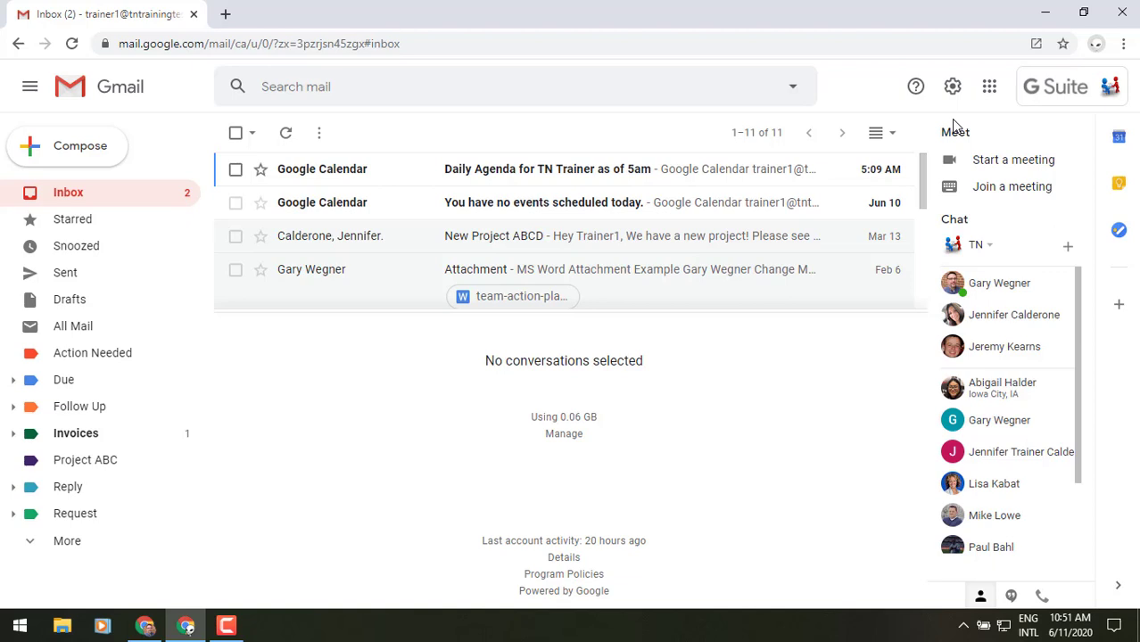
pyautogui.moveTo(1124, 43)
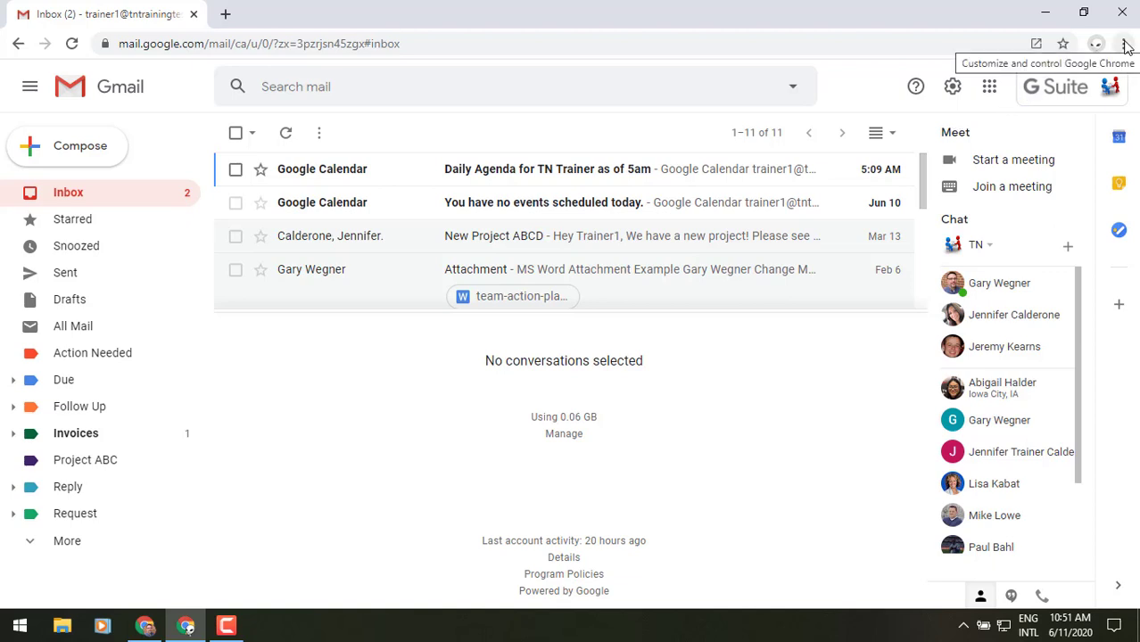
# Bring up Chrome's Clear browsing data dialog via the three-dot menu's More tools.
pyautogui.click(1124, 42)
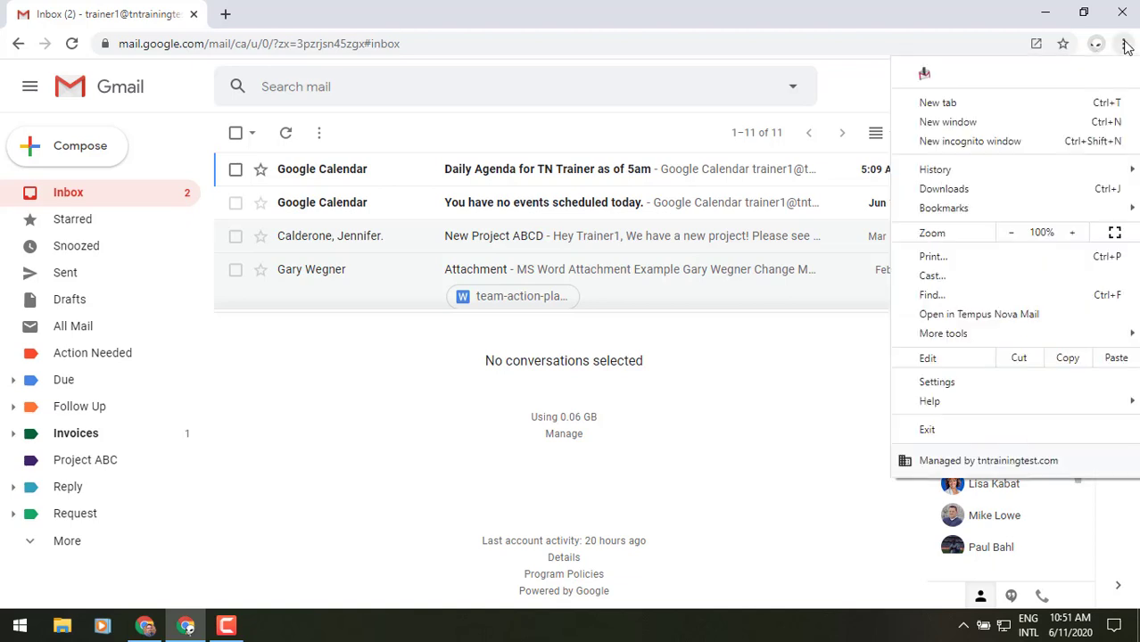
pyautogui.moveTo(941, 333)
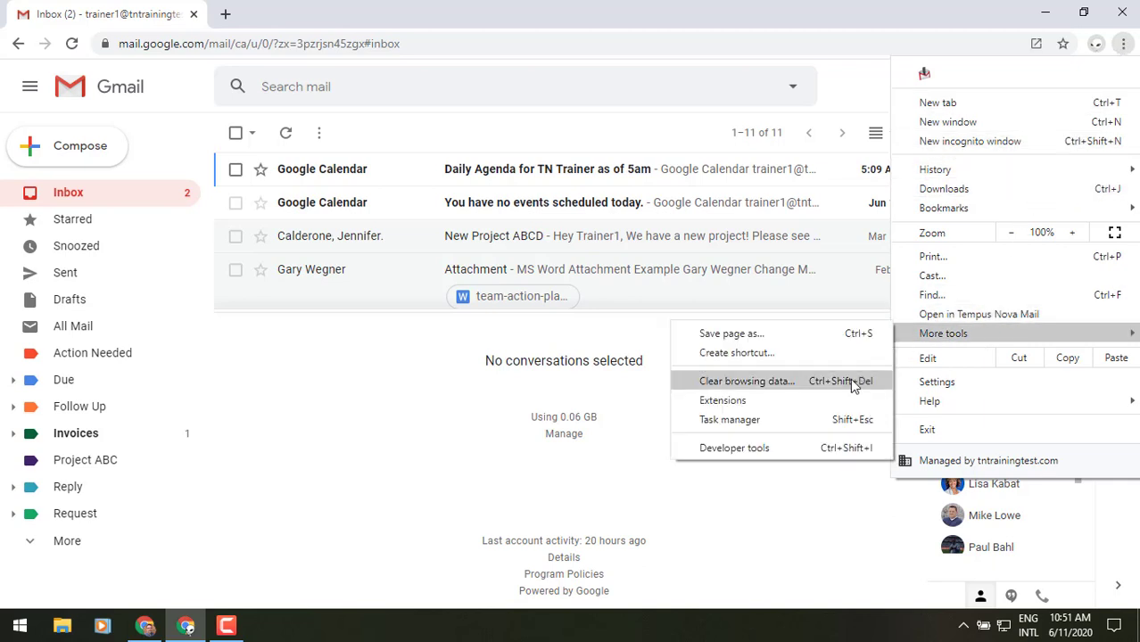
pyautogui.click(745, 381)
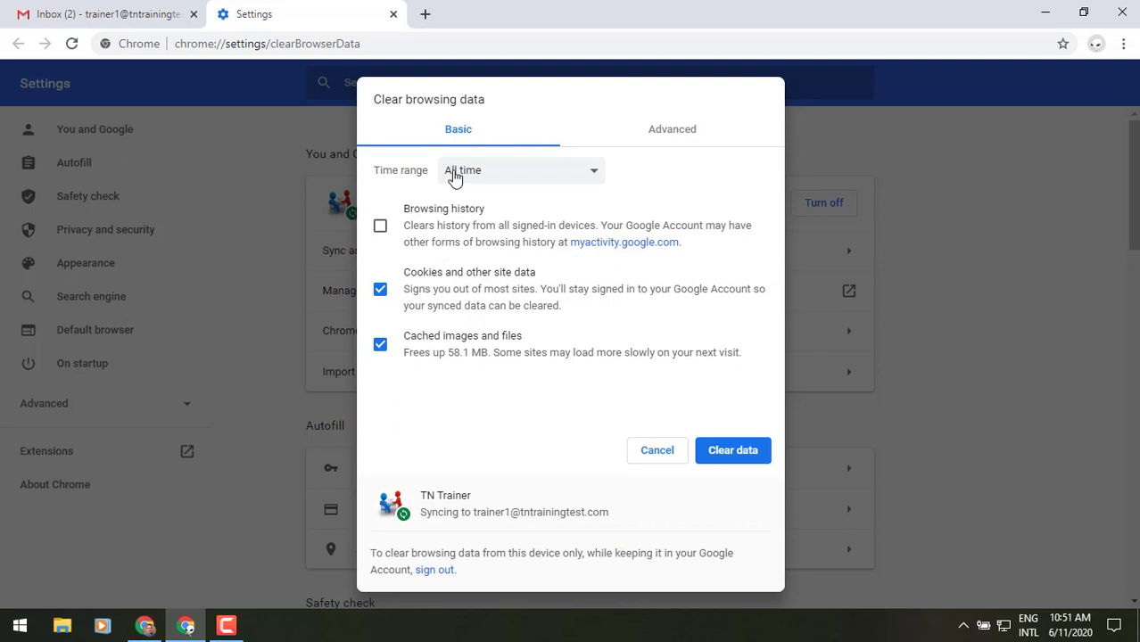
pyautogui.moveTo(539, 264)
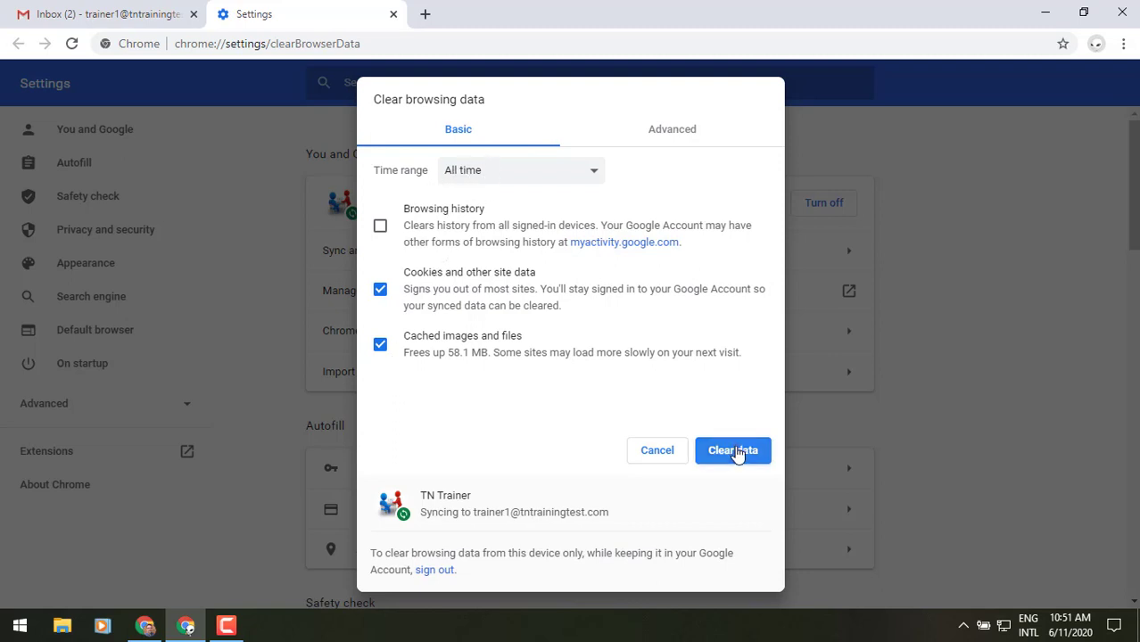
pyautogui.moveTo(792, 403)
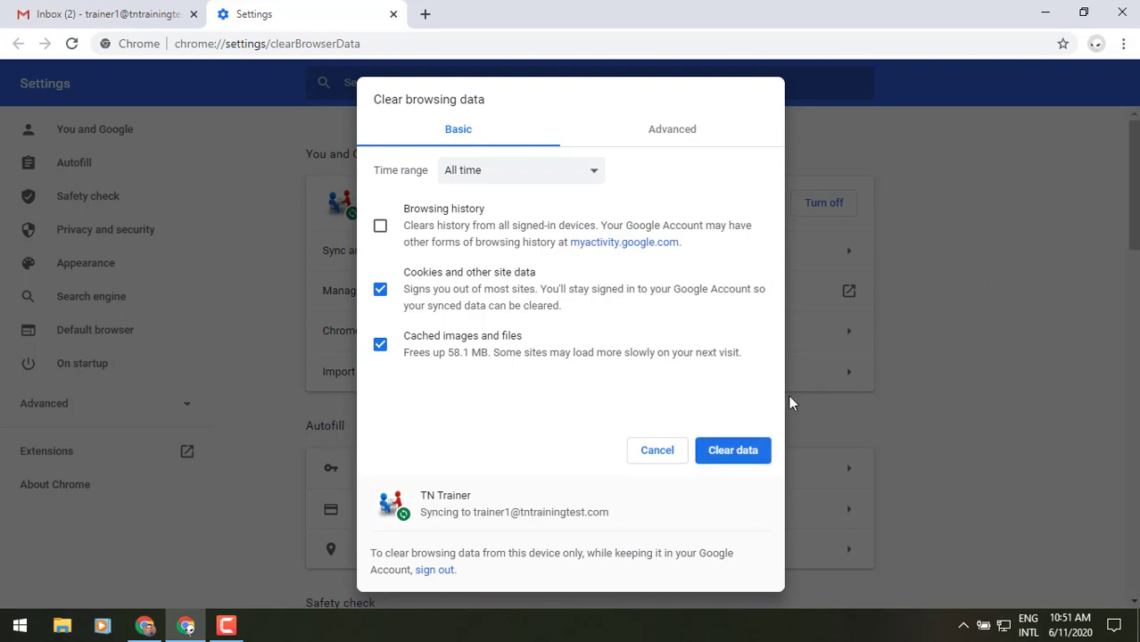
pyautogui.moveTo(731, 450)
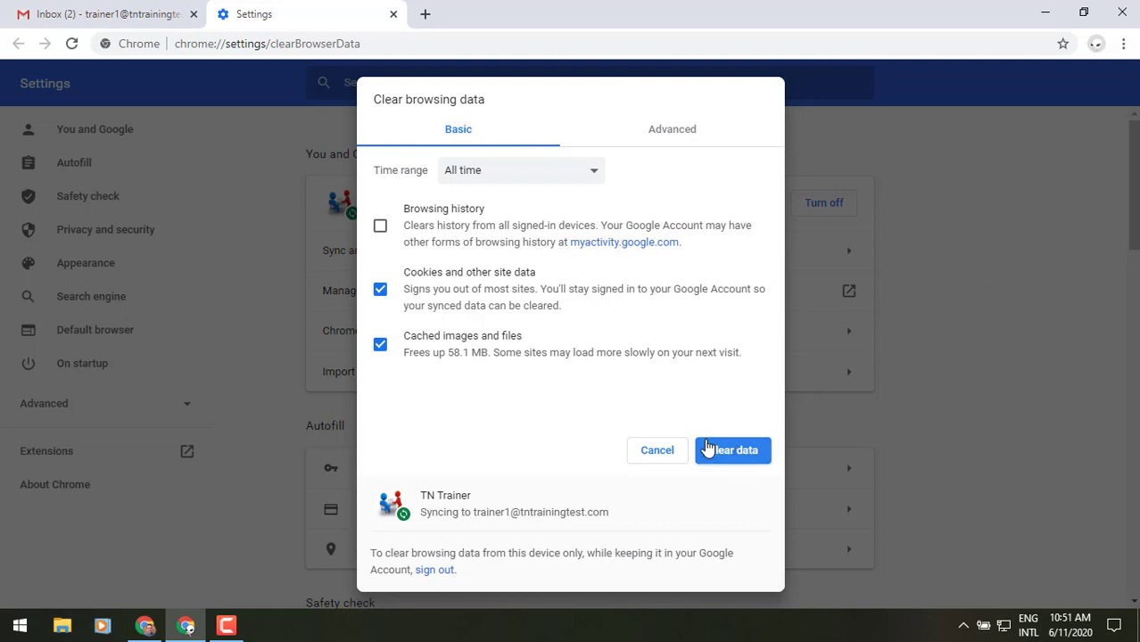
pyautogui.moveTo(658, 450)
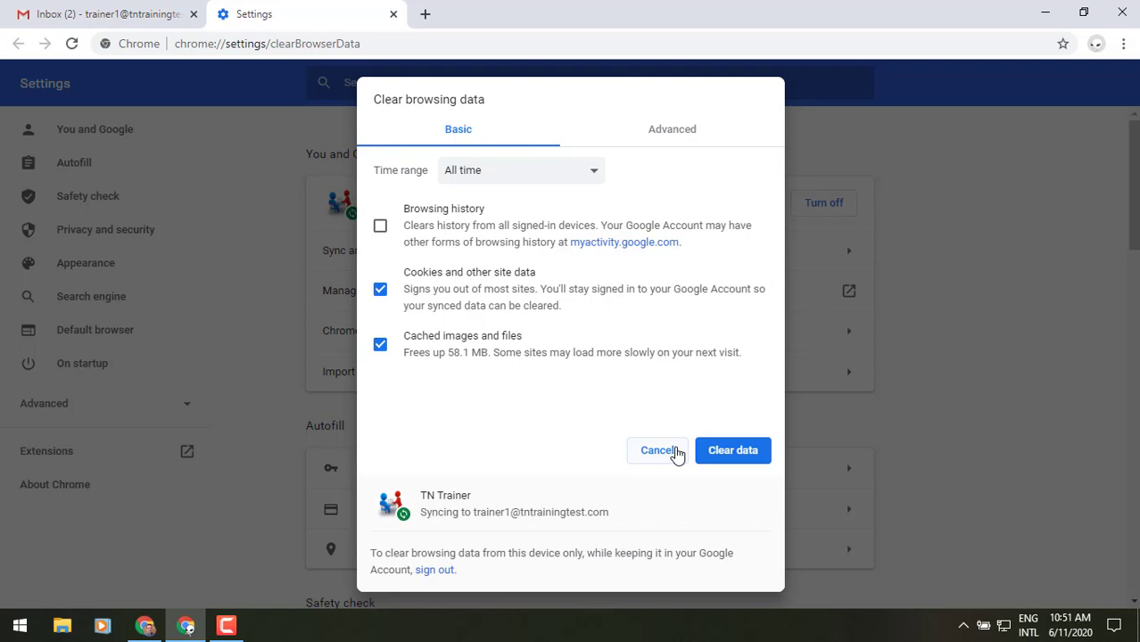
# Cancel the Clear browsing data dialog without clearing anything.
pyautogui.click(658, 449)
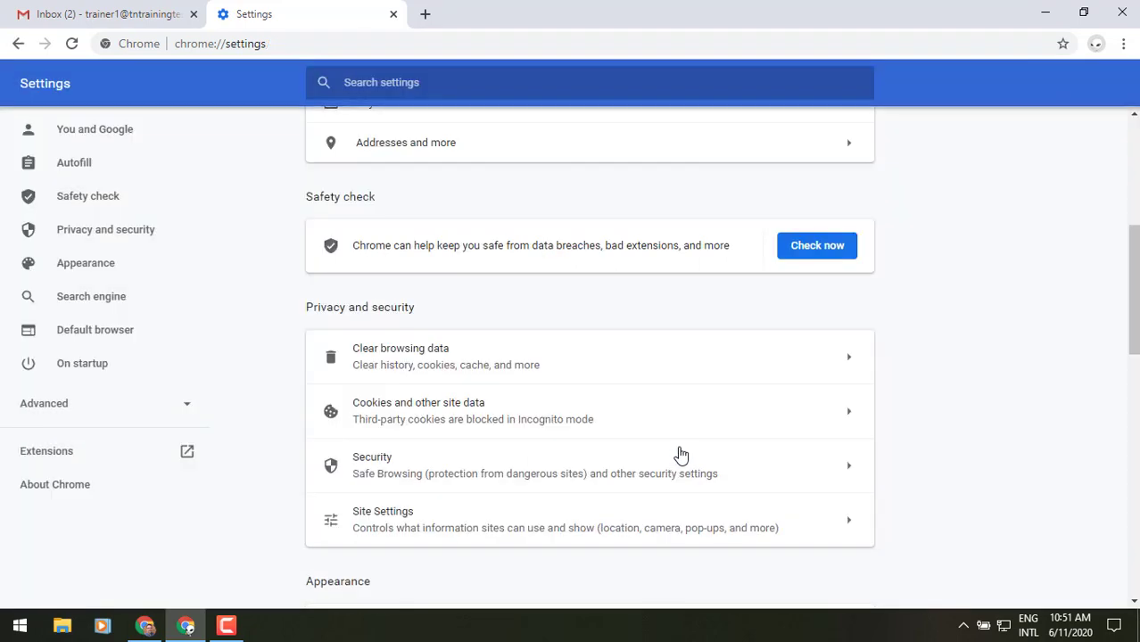